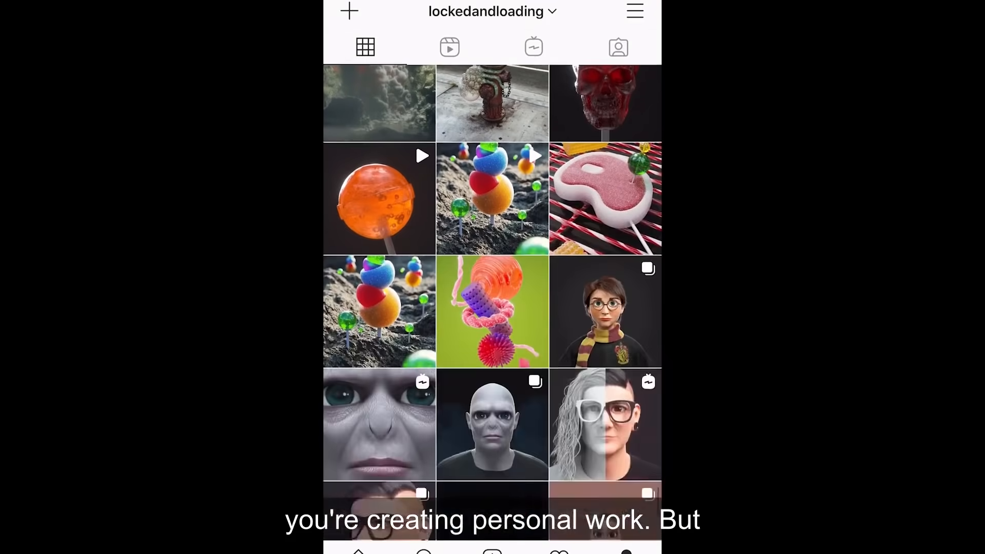
Step: Scroll down the Instagram grid to older renders, like fuzzy creatures in city scenes
scroll(down, 3)
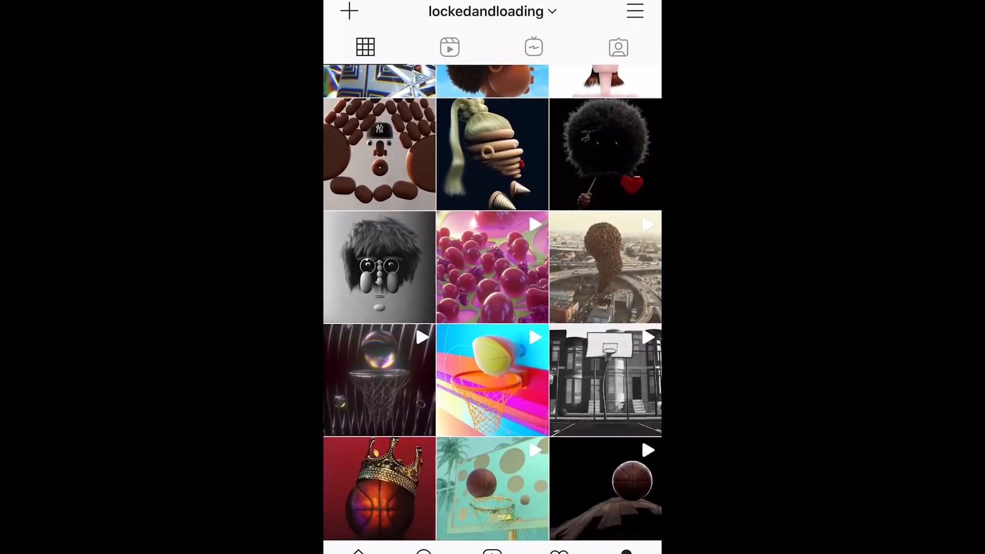
scroll(down, 3)
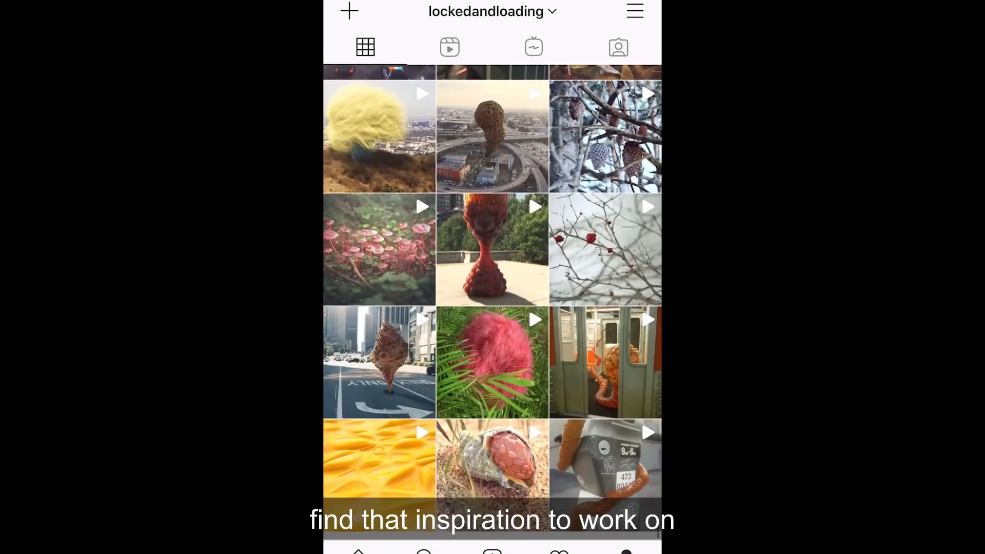
scroll(down, 3)
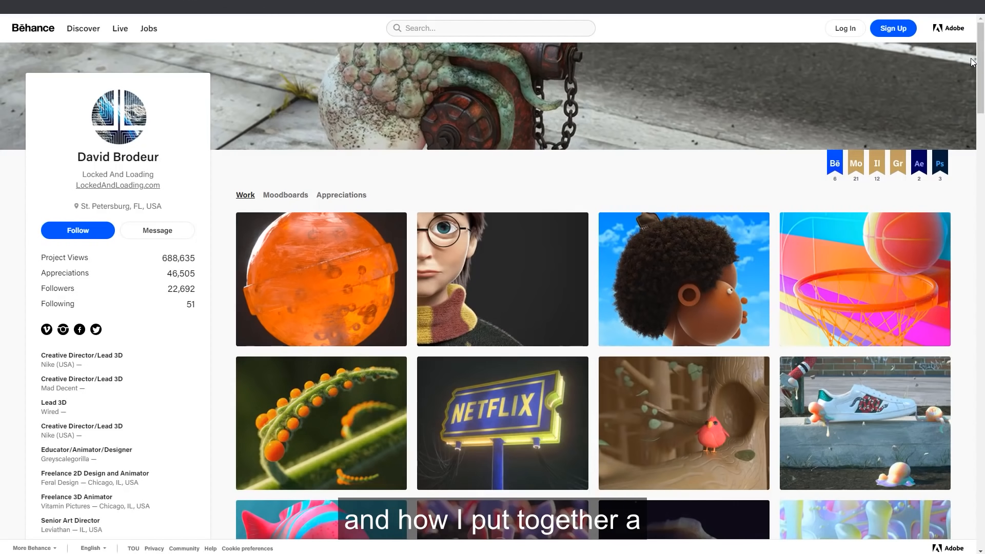
Step: Scroll through the Behance profile's Work grid of project covers
scroll(down, 3)
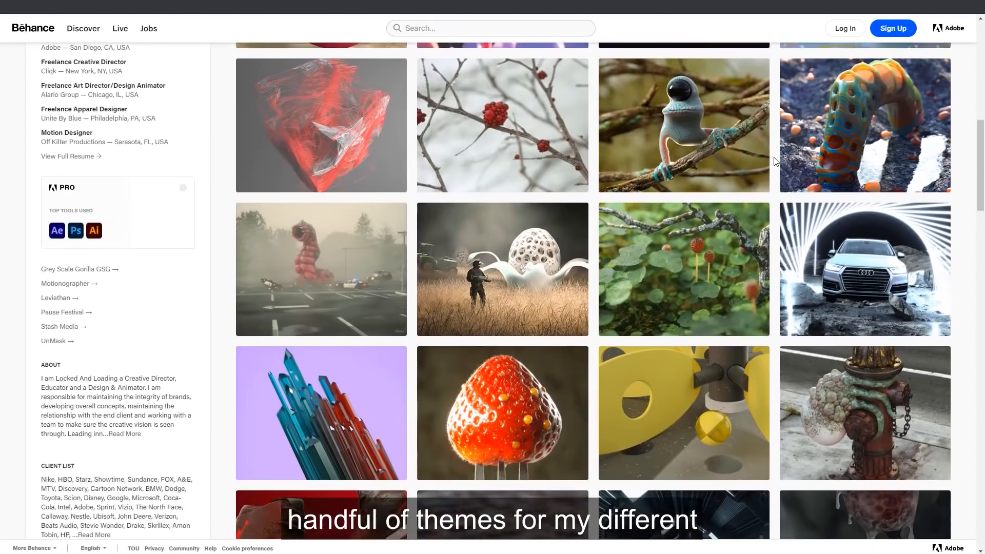
scroll(down, 3)
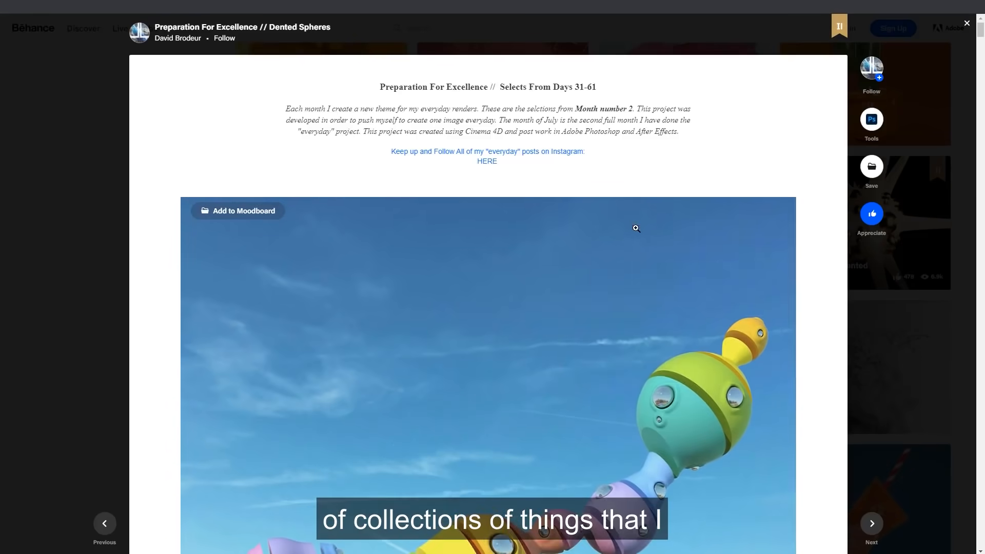
Step: Scroll through the Preparation For Excellence project's inflatable renders, including the red and green peppers
scroll(down, 3)
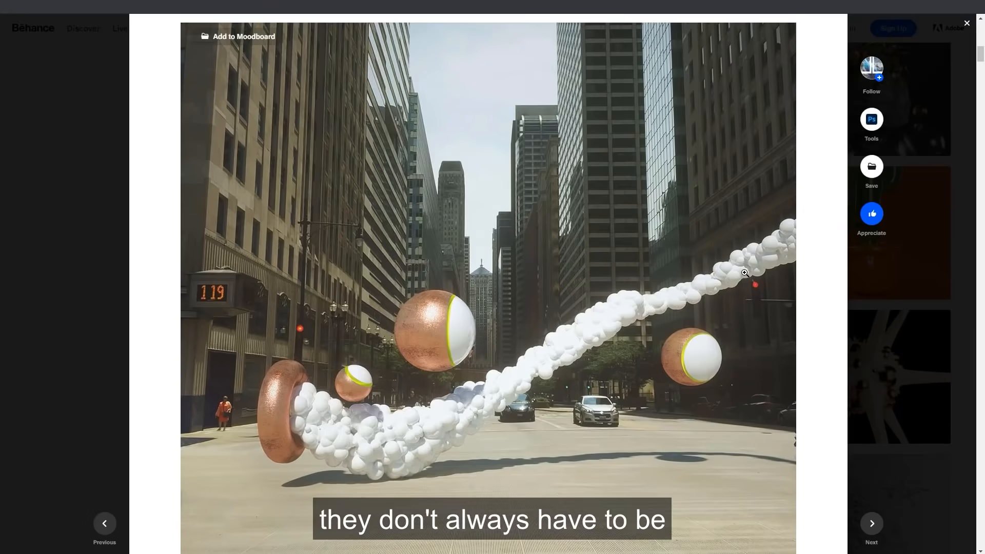
scroll(down, 3)
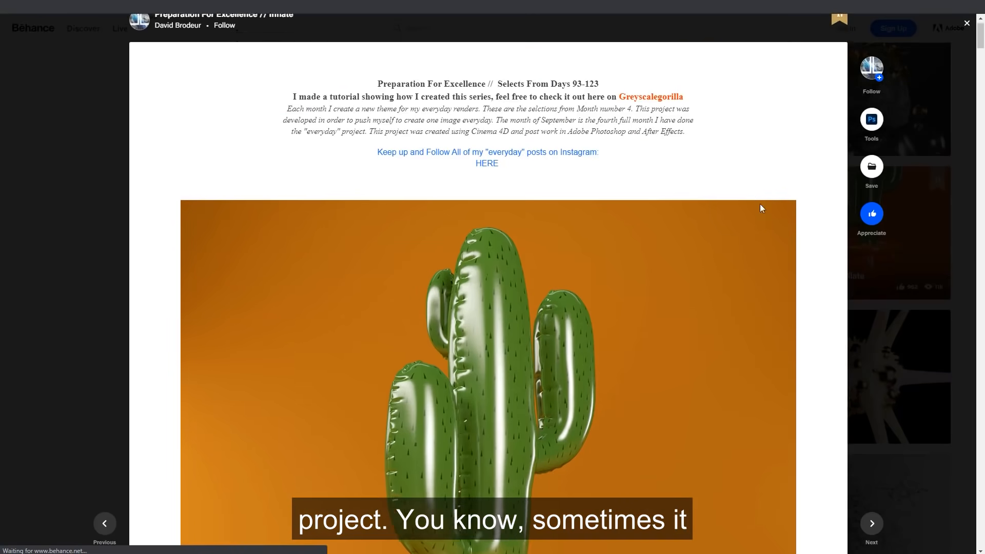
scroll(down, 3)
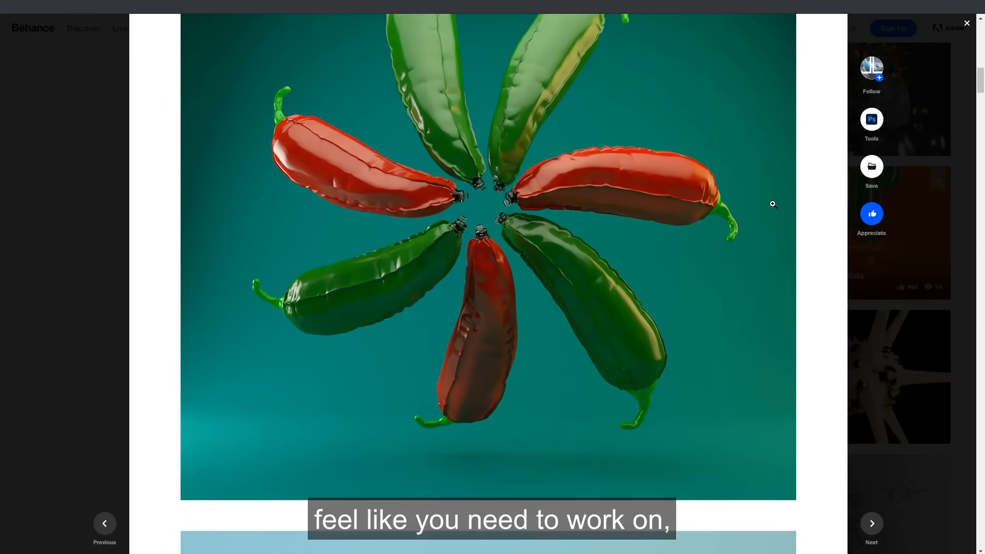
scroll(down, 3)
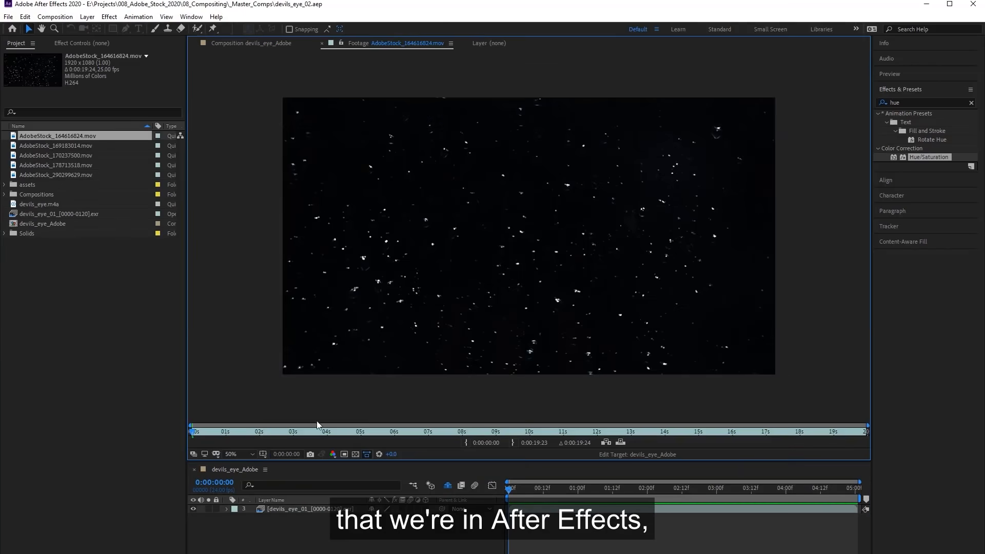
Step: Select AdobeStock .mov items in the Project panel for the devils_eye_Adobe composition
click(56, 155)
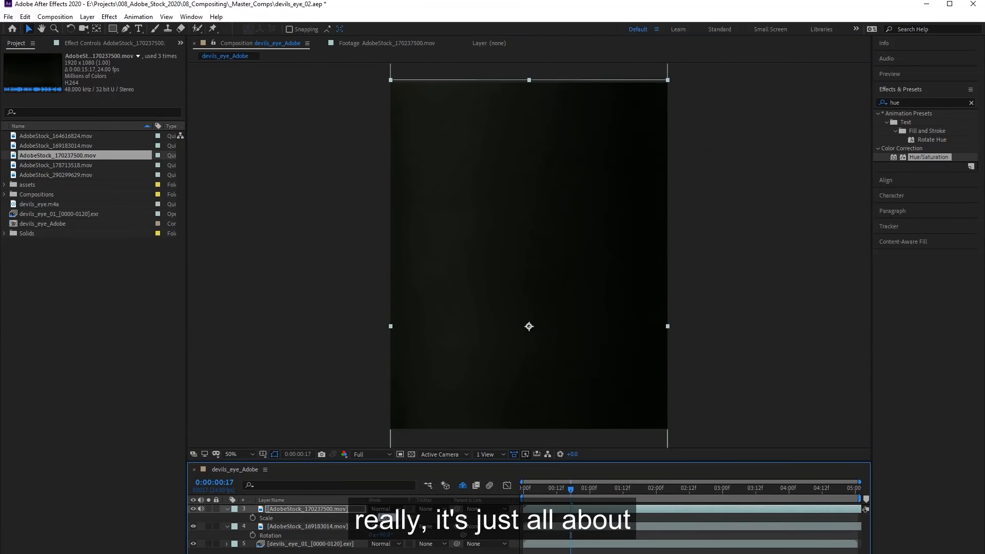
click(57, 165)
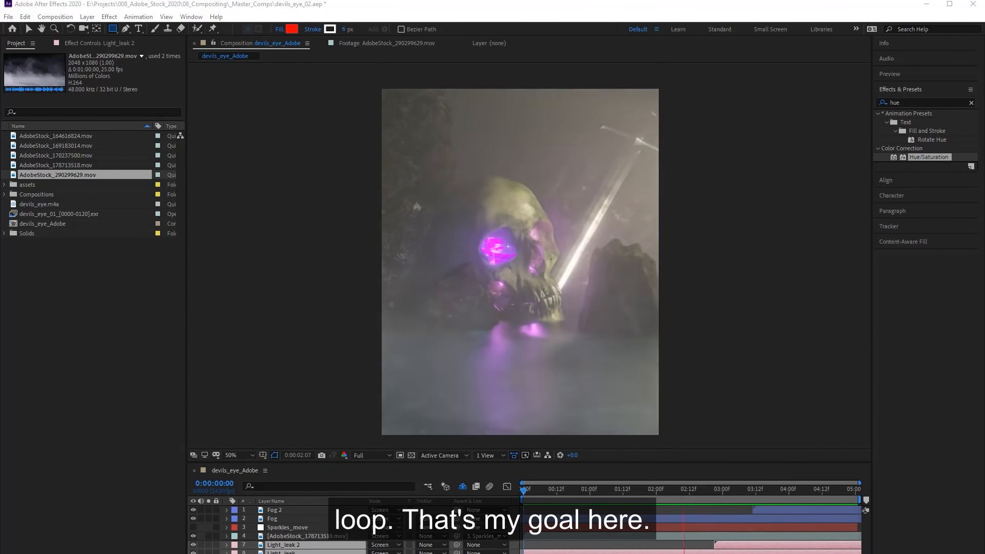
Step: Switch from the After Effects skull composite to the browser
click(278, 536)
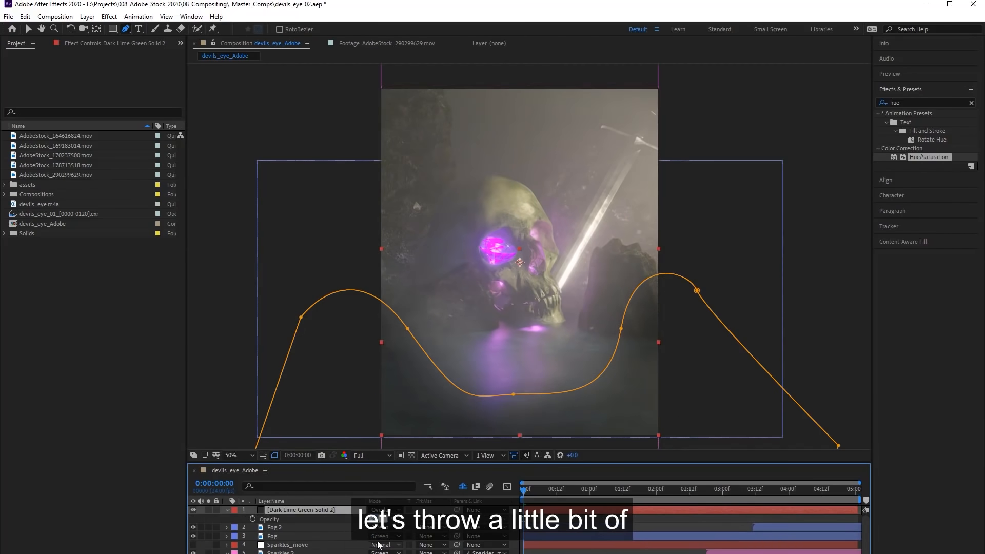
click(109, 16)
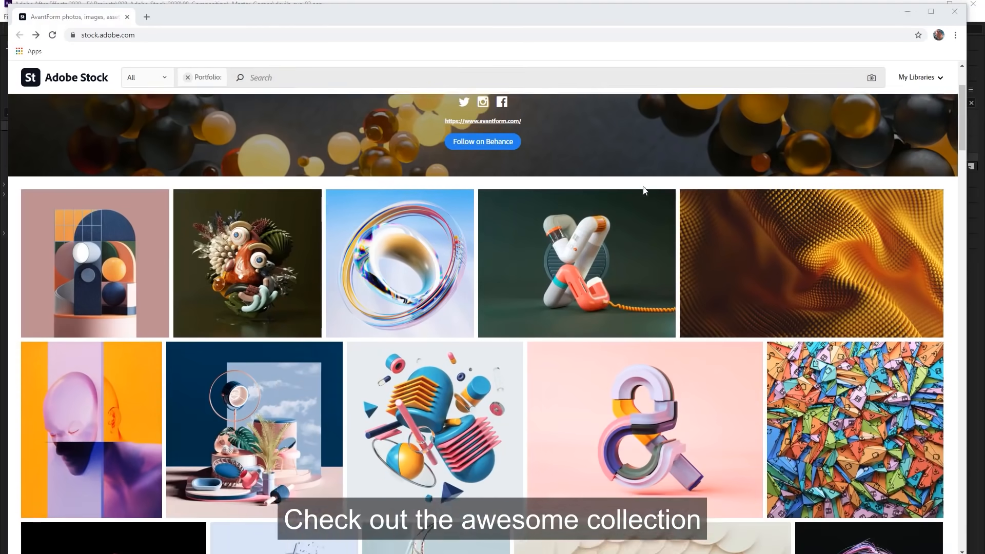
Step: Scroll the AvantForm portfolio and open the white plastic clusters image's license details
scroll(down, 3)
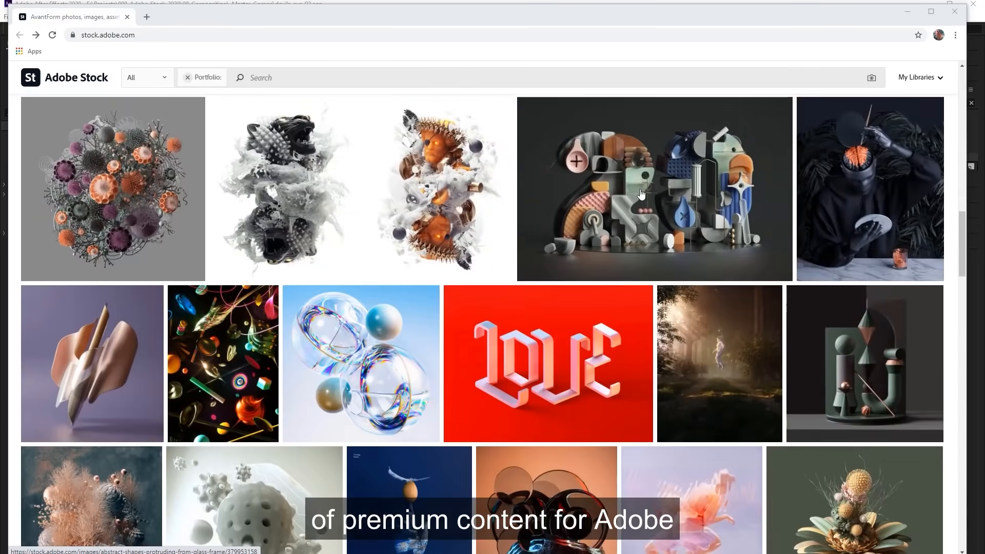
scroll(down, 3)
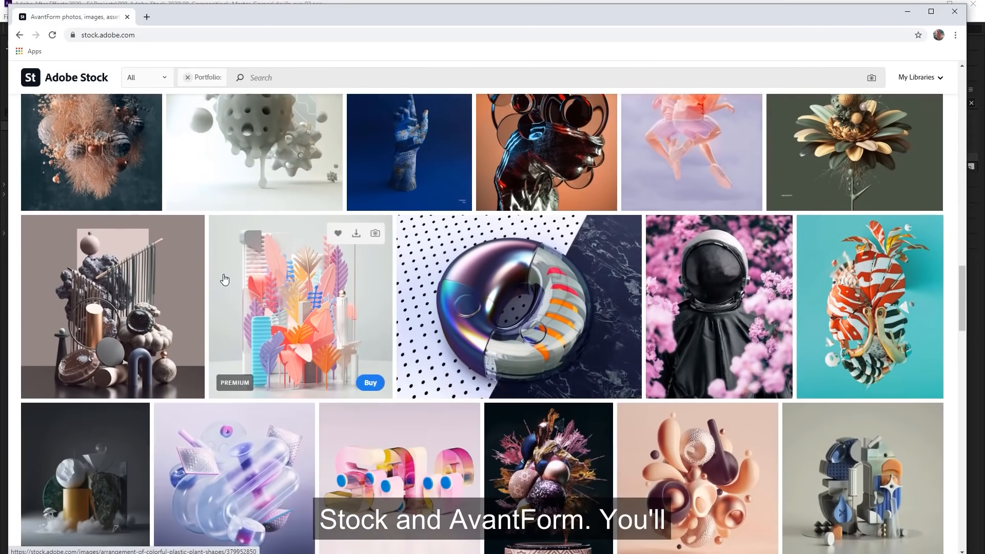
click(253, 152)
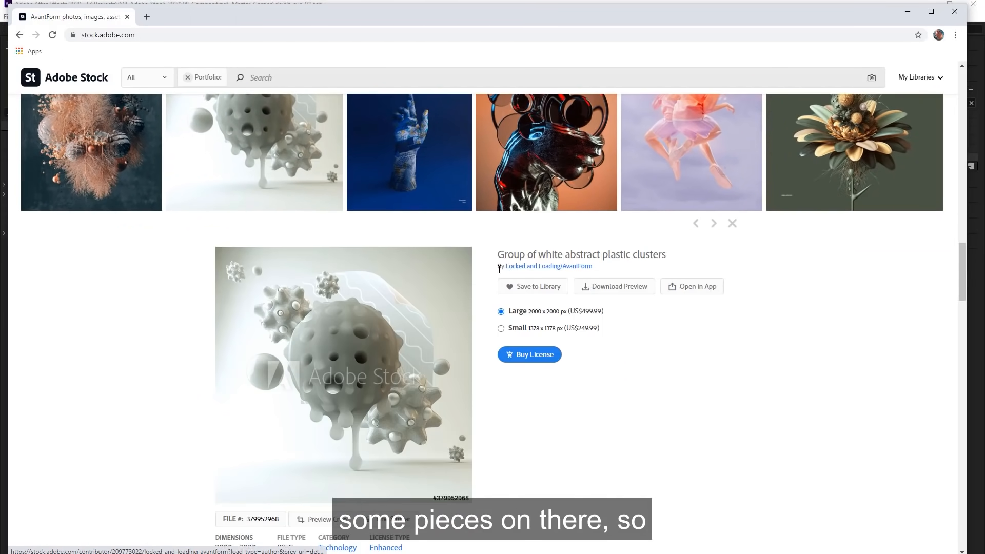